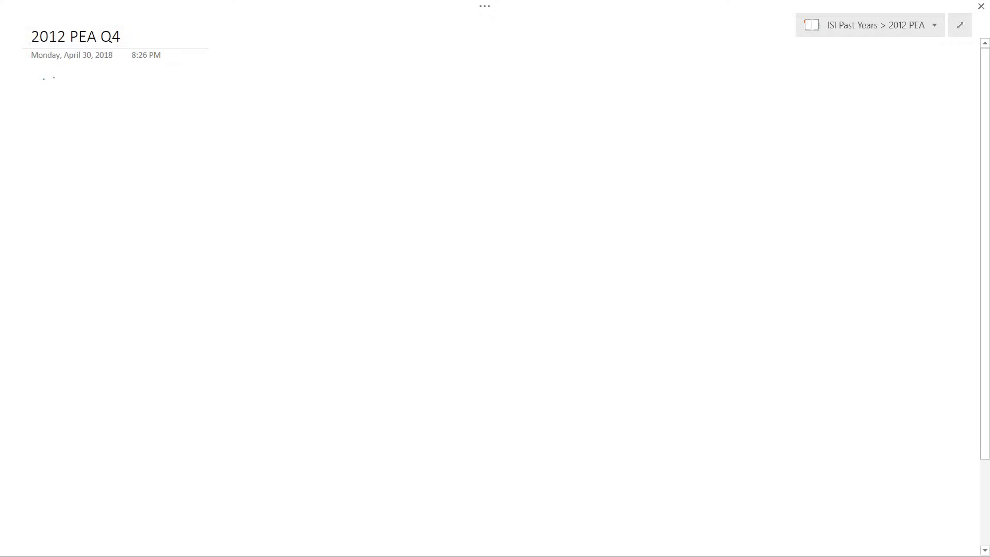
Handwrite 'Q4', 'B(n>1, p)' and 'Pr(X=1) = Pr(X=0)' on the page.
left_click_drag(44, 85, 74, 73)
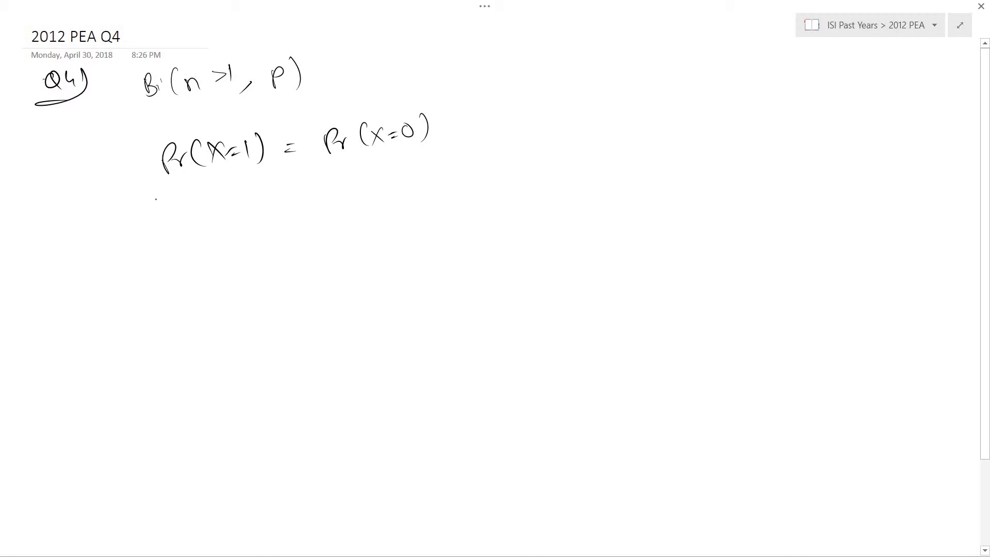
Write nC1·p(1−p)^(n−1) = nC0·(1−p)^n, cross out common factors, reaching np = (1−p).
left_click_drag(139, 214, 157, 202)
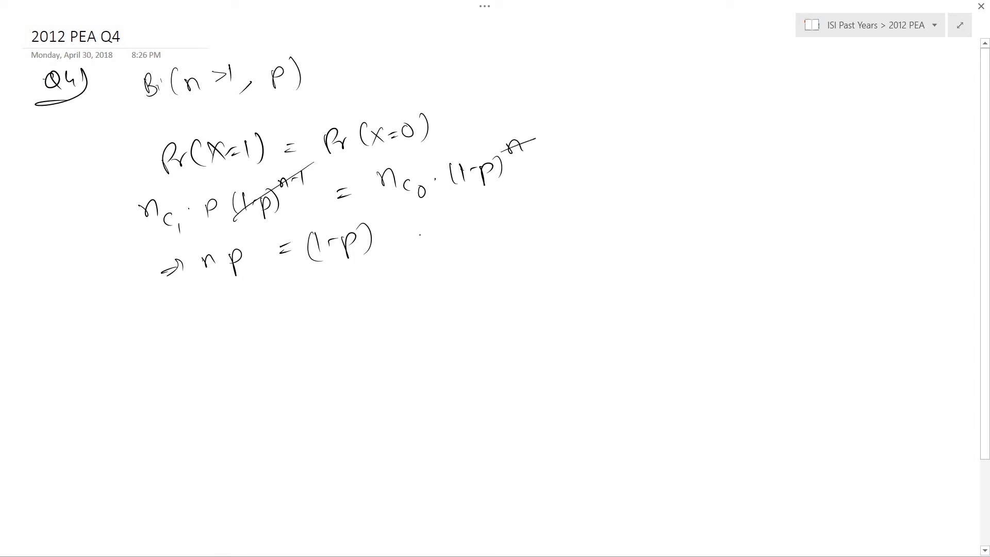
Write ⇒ (n+1)p = 1 and ⇒ p = 1/(n+1), then box the answer.
left_click_drag(422, 237, 441, 237)
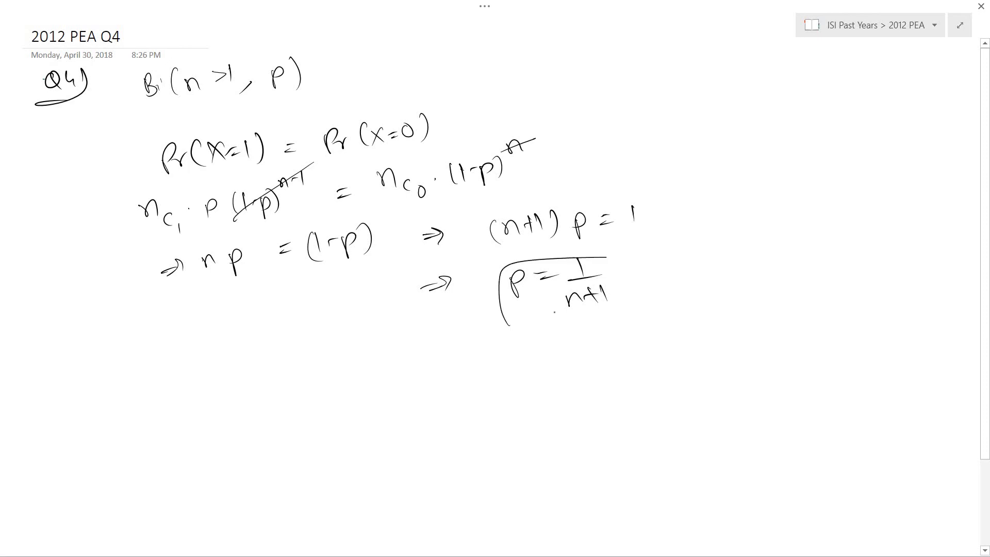
left_click_drag(498, 259, 631, 328)
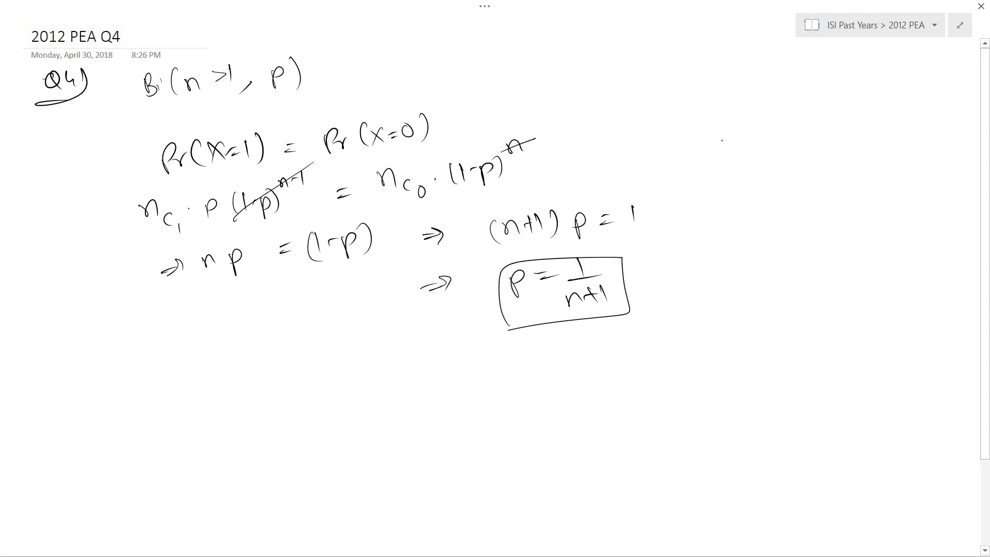